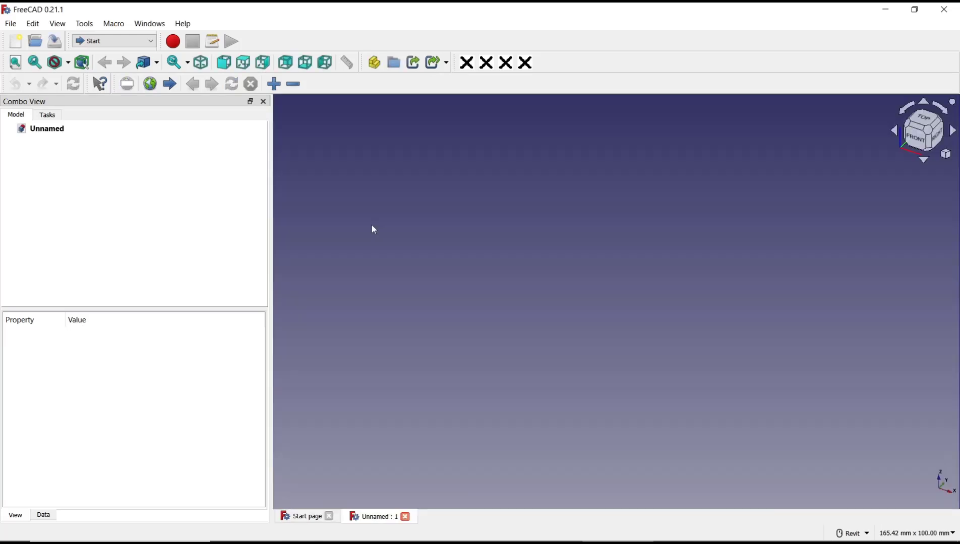
Activate the Part Design workbench from the workbench dropdown
left_click(113, 40)
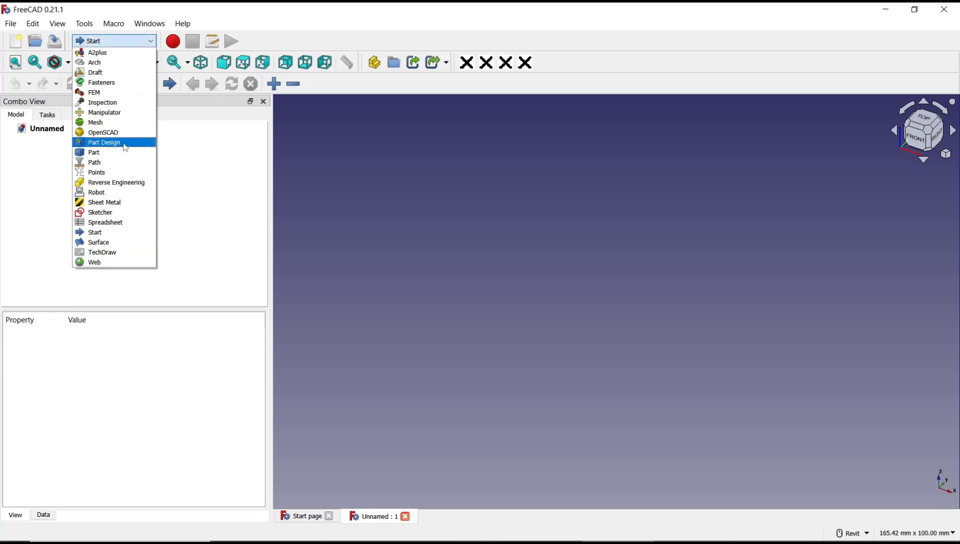
left_click(103, 142)
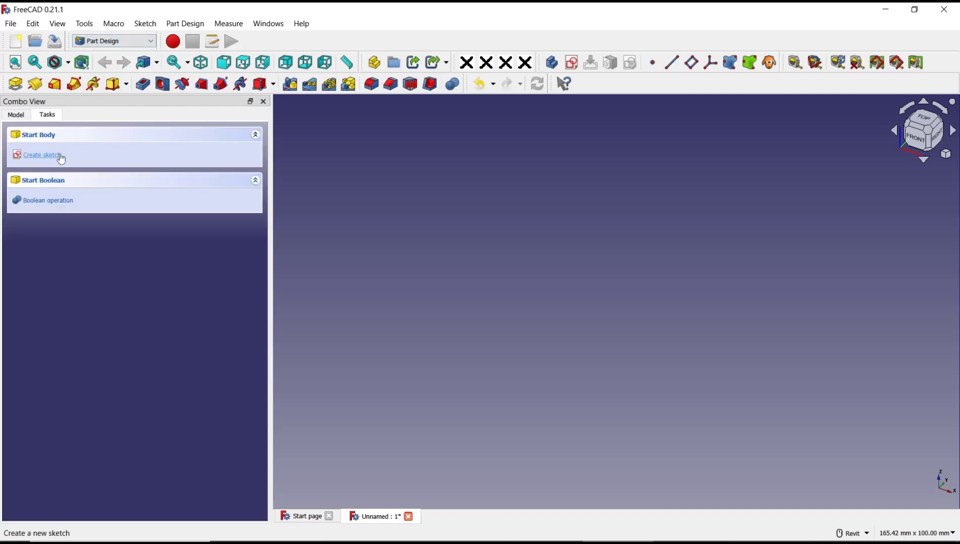
Create an XY-plane sketch holding a rectangle anchored at the origin
left_click(41, 154)
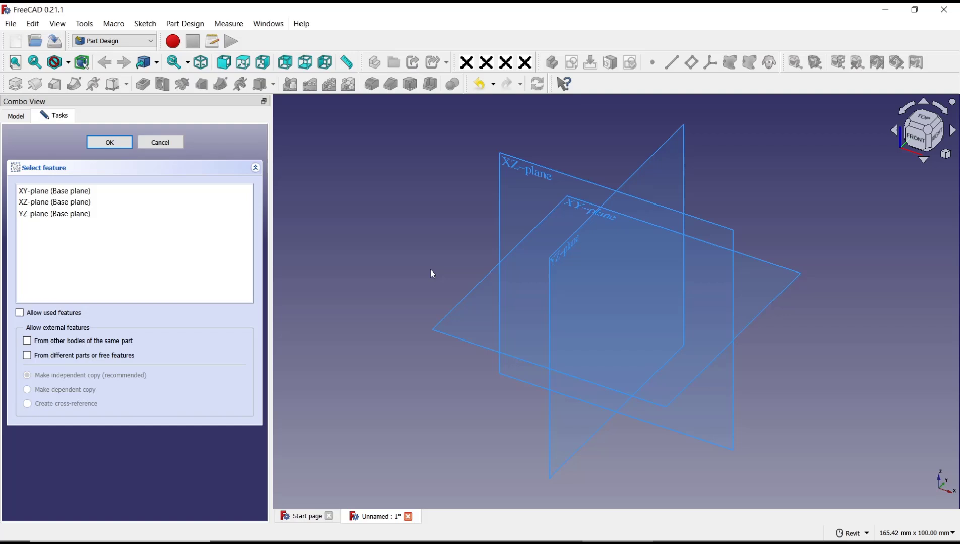
left_click(109, 142)
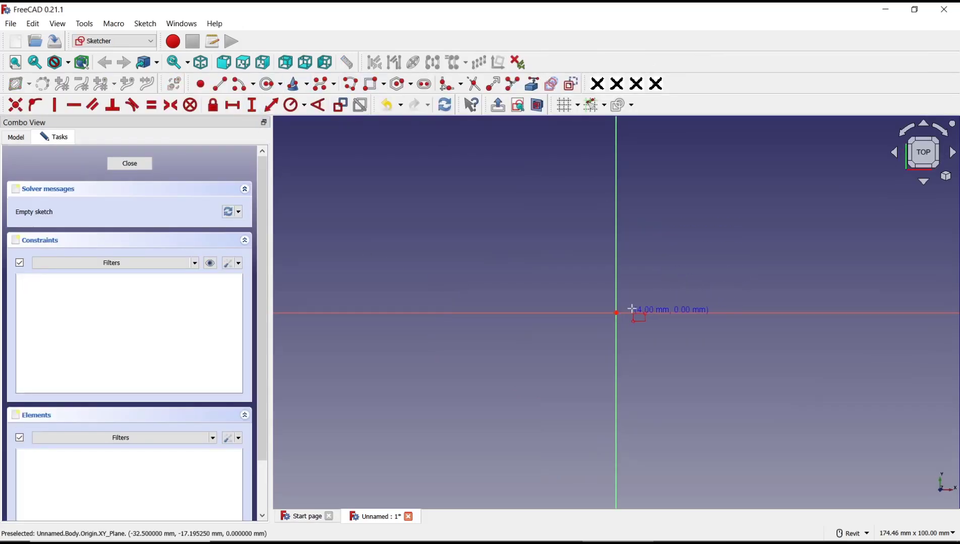
left_click(630, 171)
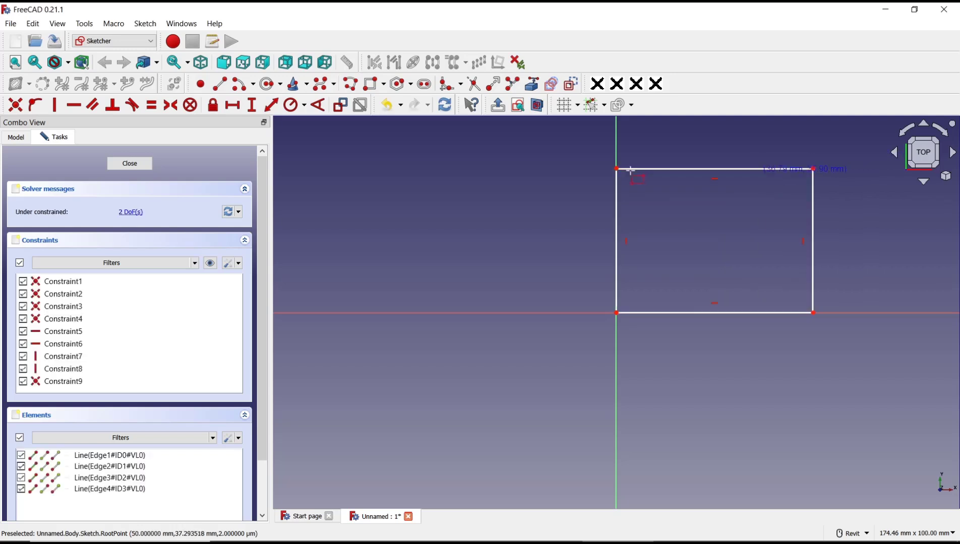
Close the rectangle sketch and pad it 30 mm into a solid block
left_click(129, 163)
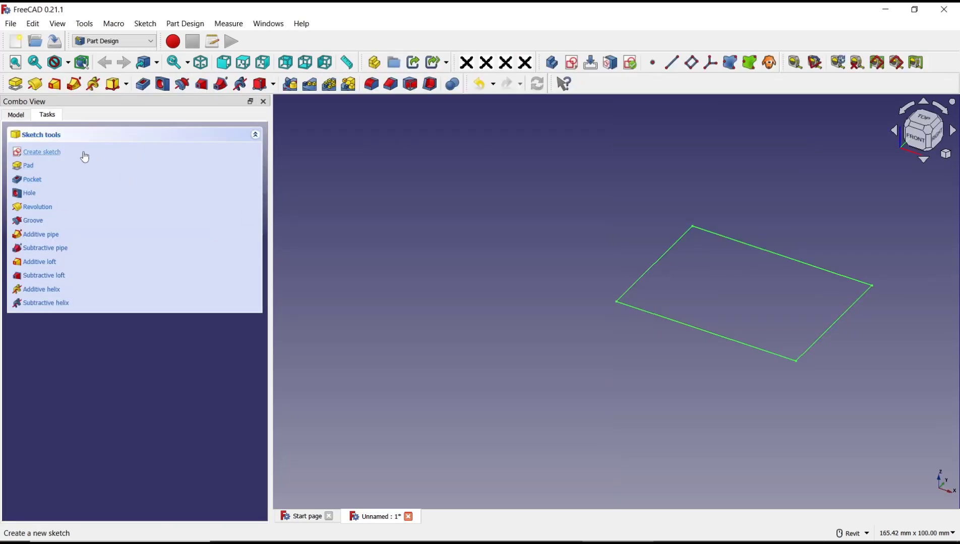
left_click(27, 166)
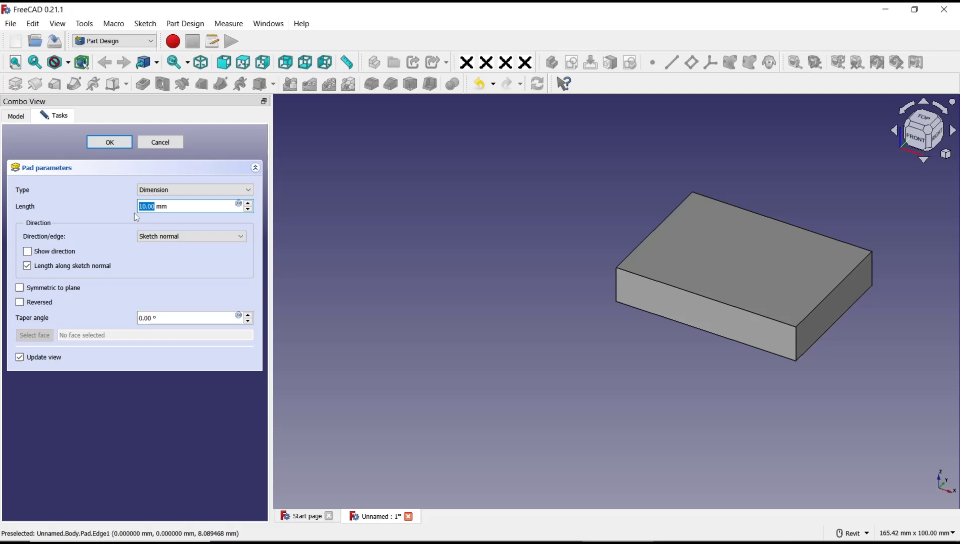
type("30")
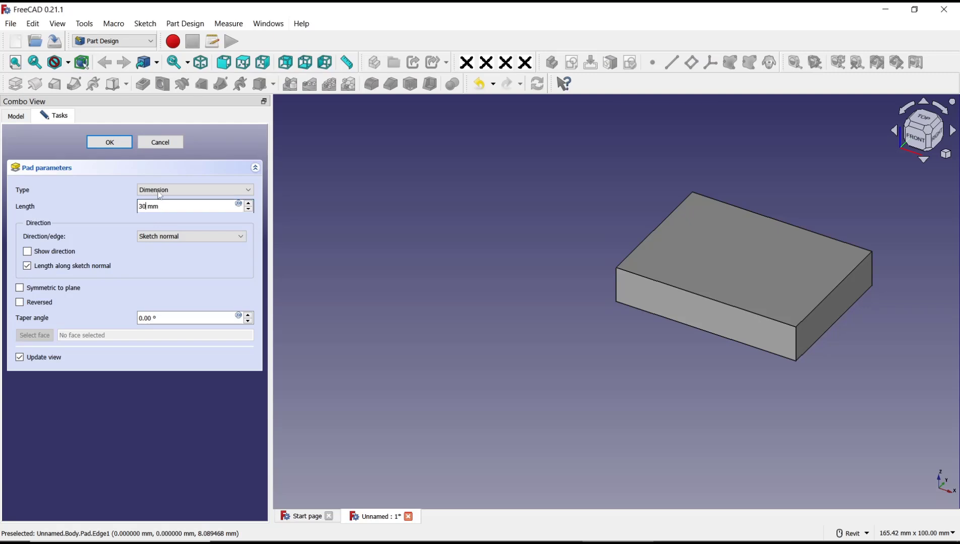
left_click(109, 142)
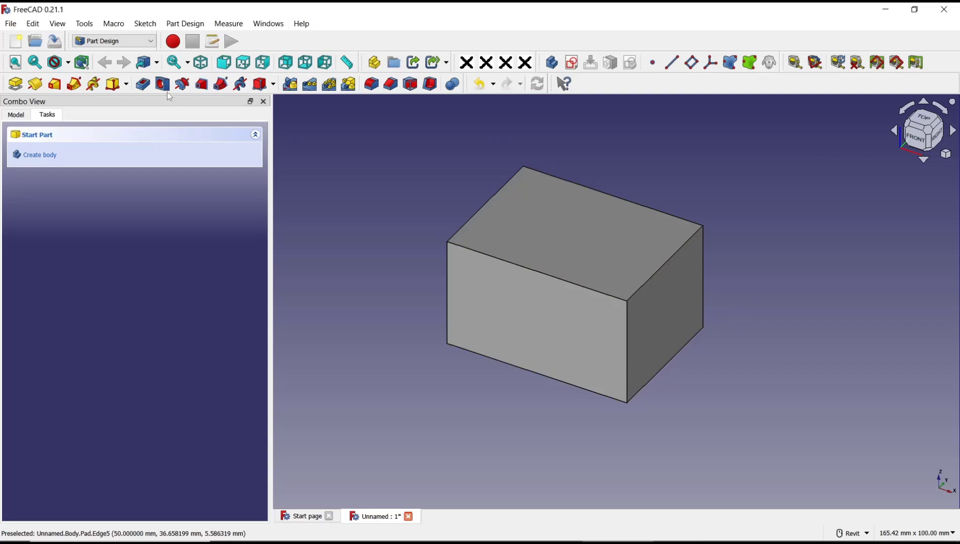
mouse_move(535, 364)
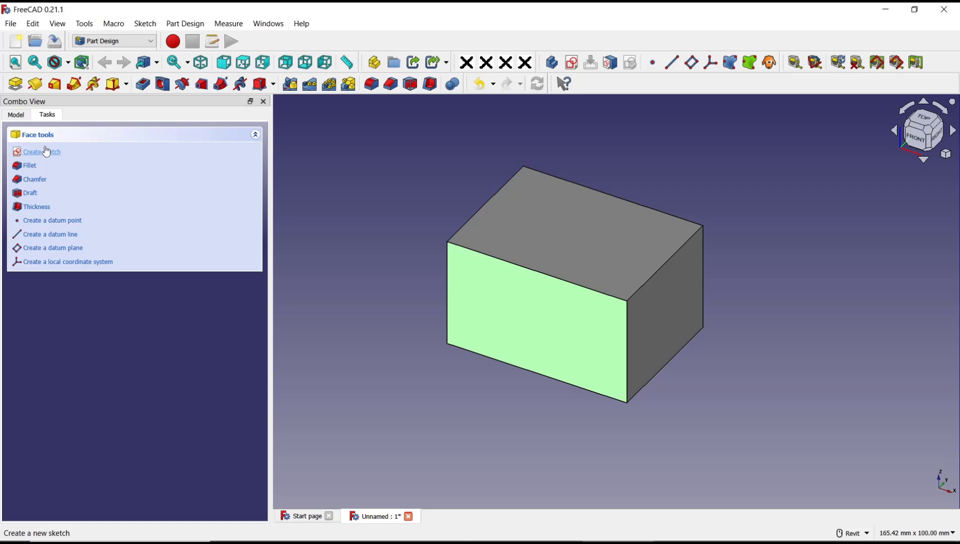
Sketch a circle on the front face beside the block's right edge and close the sketch
left_click(41, 151)
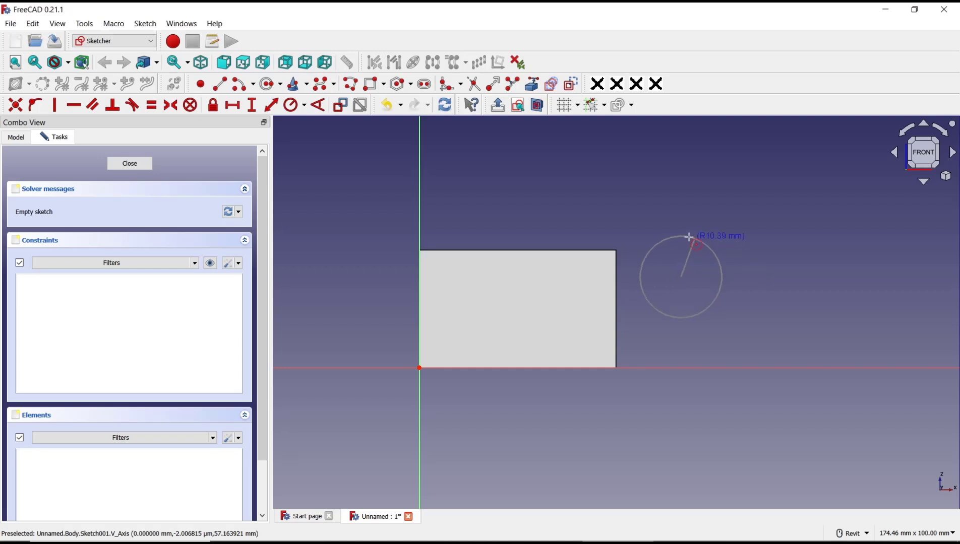
left_click(696, 243)
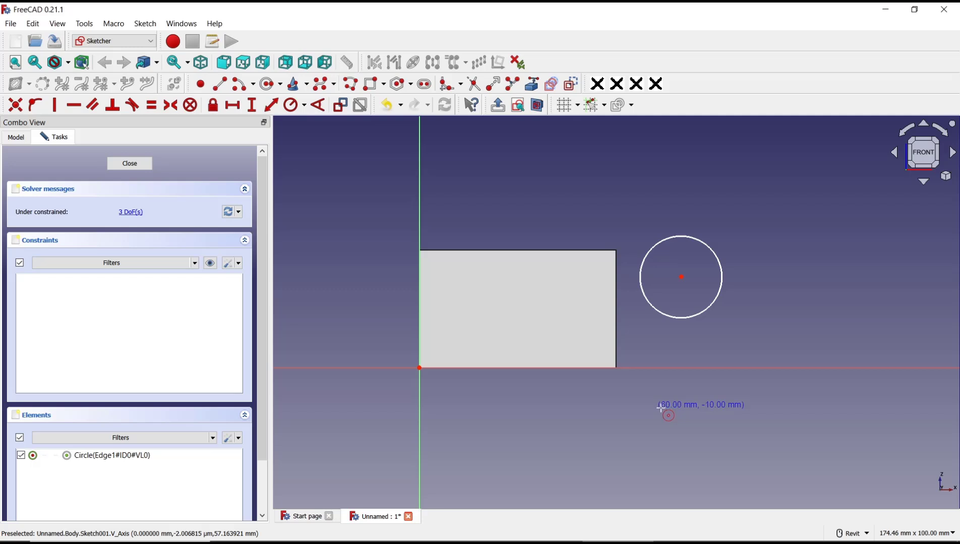
left_click(129, 164)
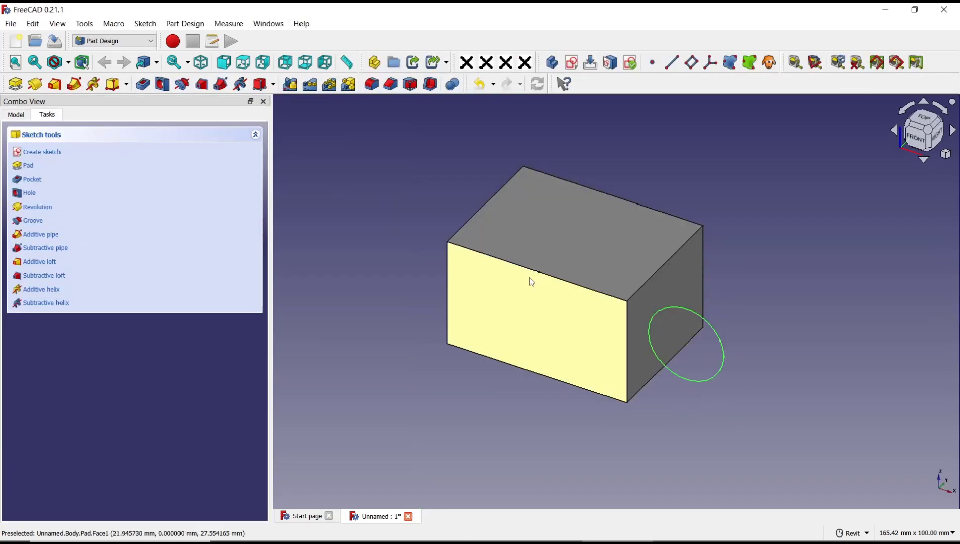
mouse_move(306, 309)
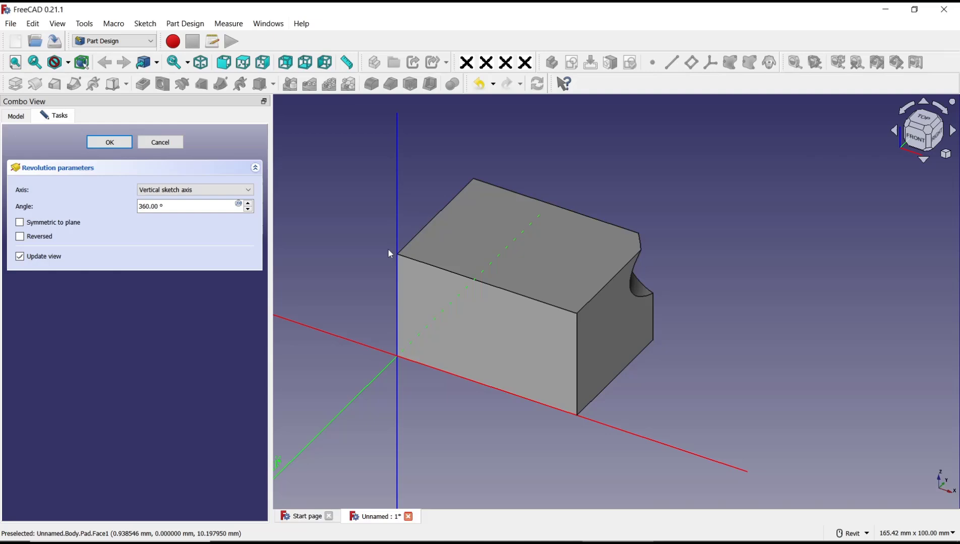
Groove the circle 360° around a selected block edge to carve a curved channel
left_click(194, 189)
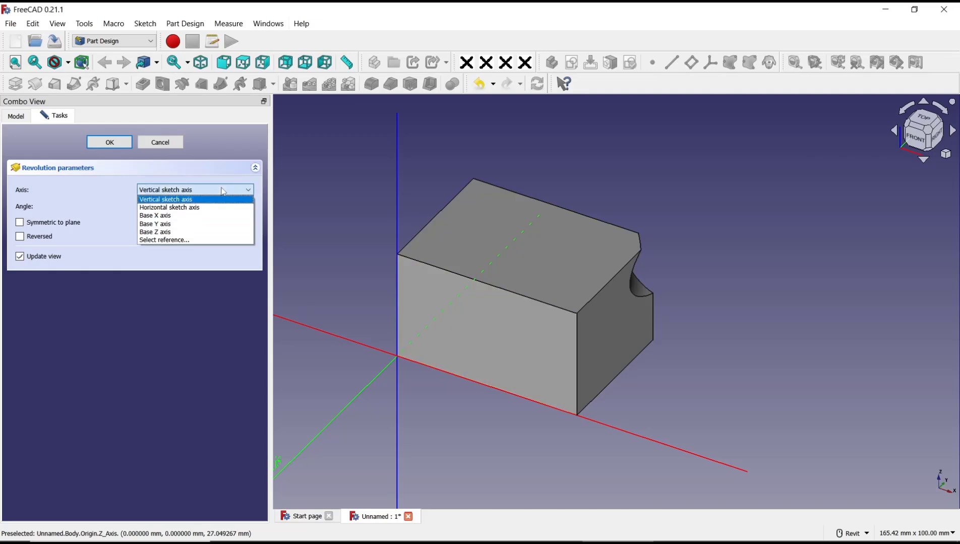
left_click(164, 240)
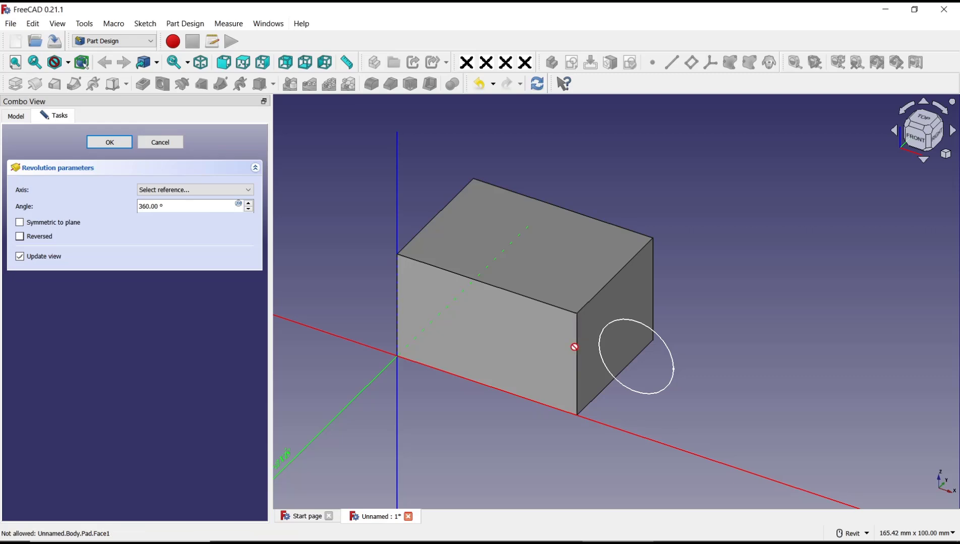
left_click(575, 337)
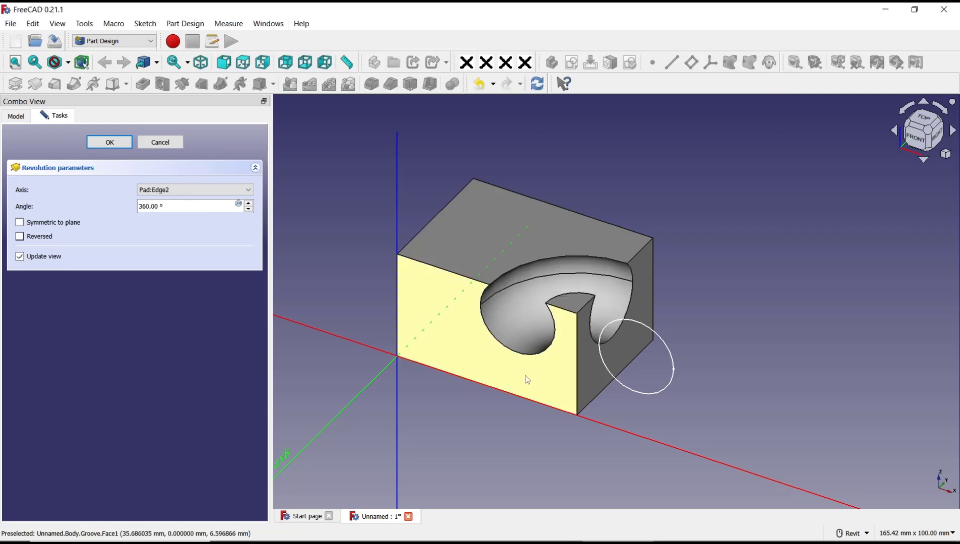
mouse_move(527, 297)
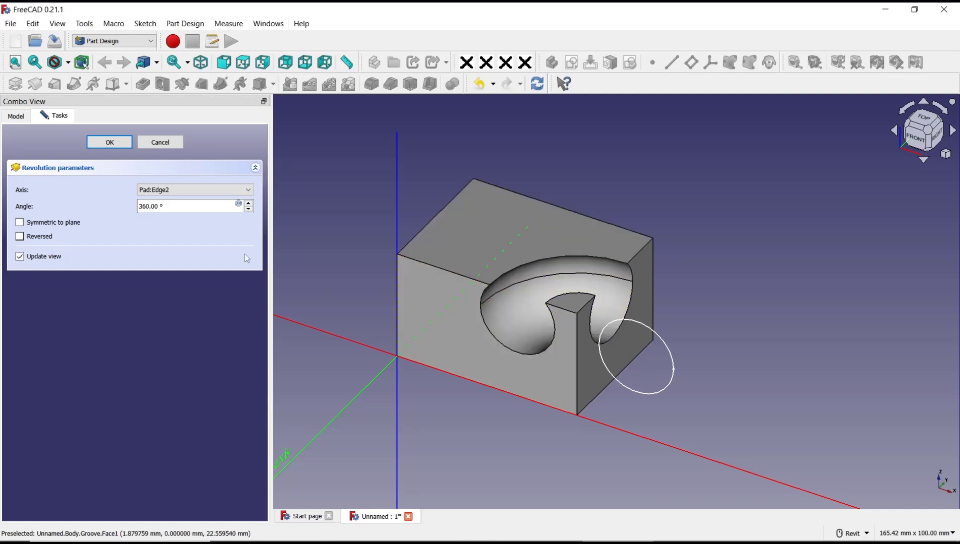
left_click(109, 142)
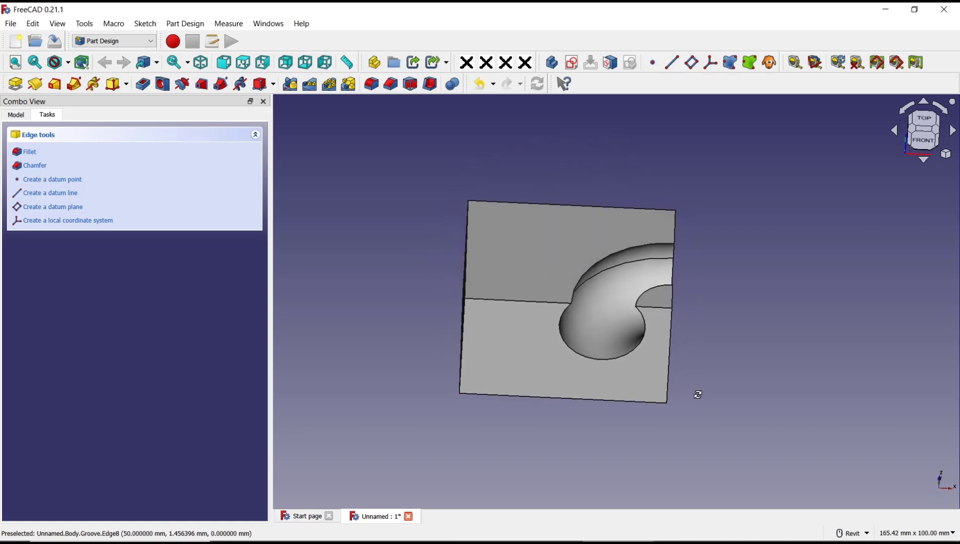
left_click_drag(697, 394, 712, 356)
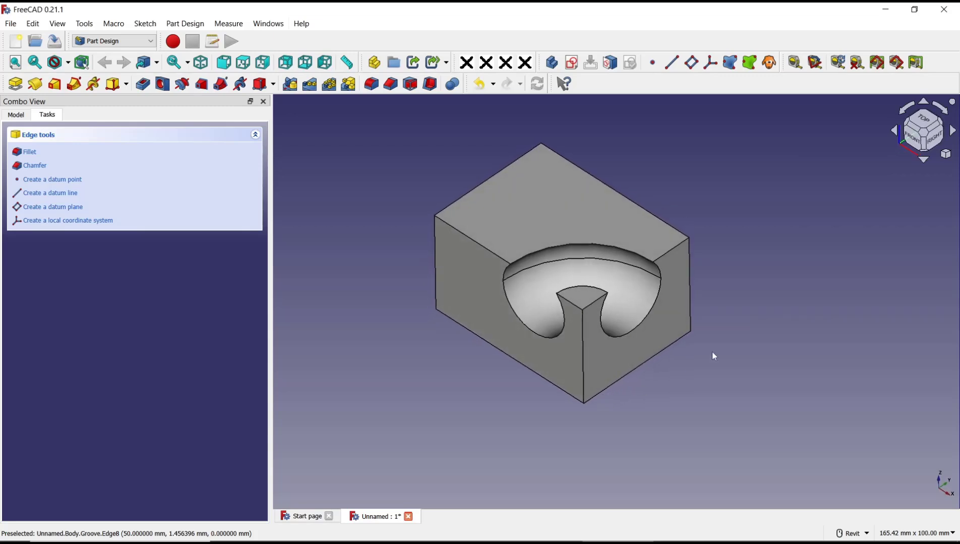